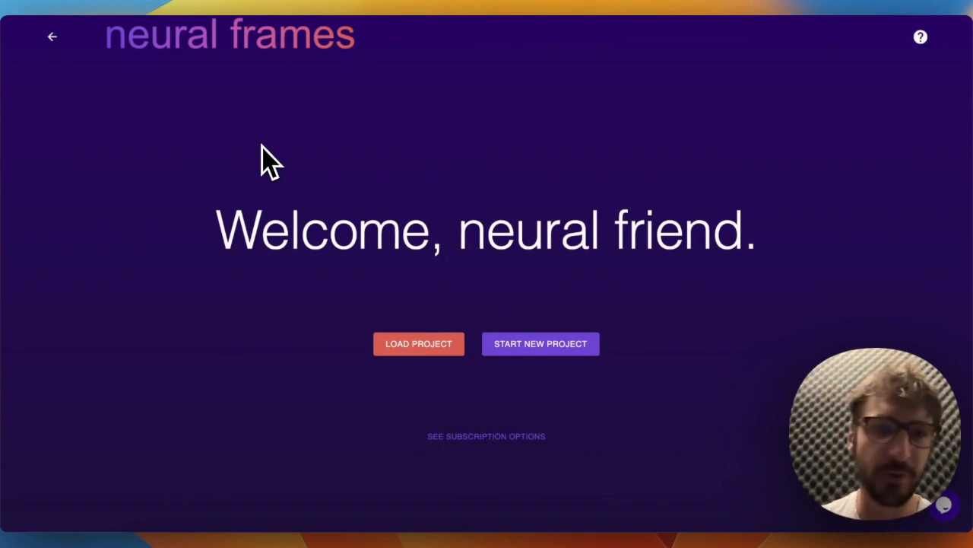
- Start a new project and scroll the Select an AI page to Custom models
click(540, 343)
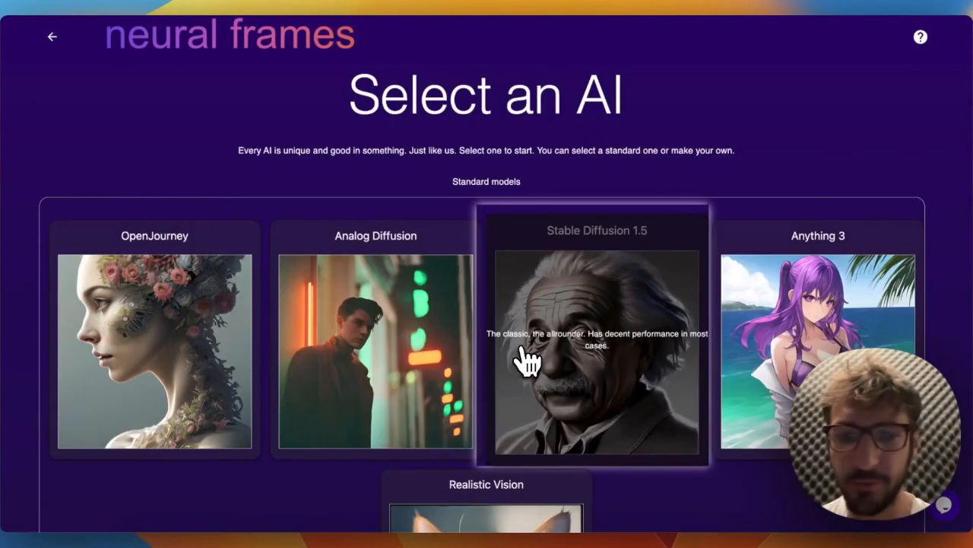
scroll(down, 3)
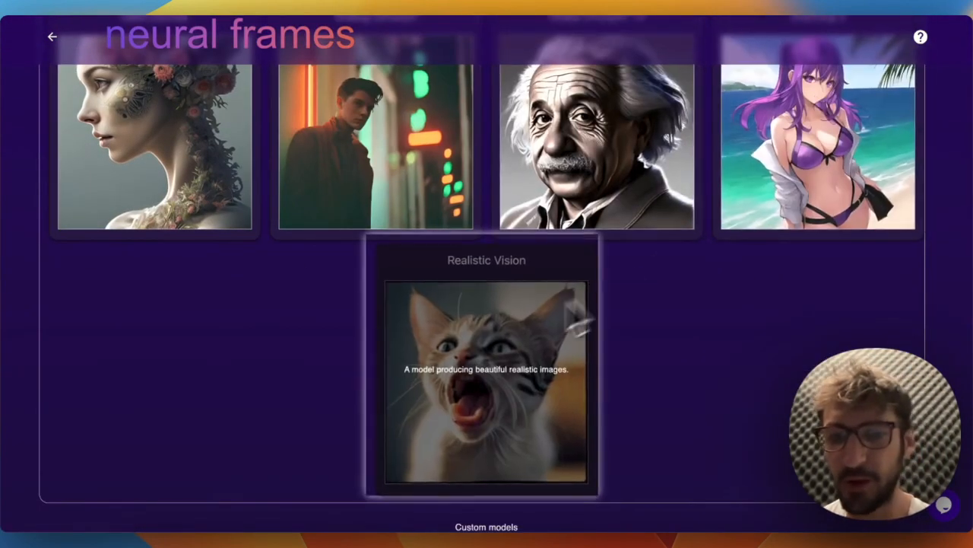
scroll(down, 3)
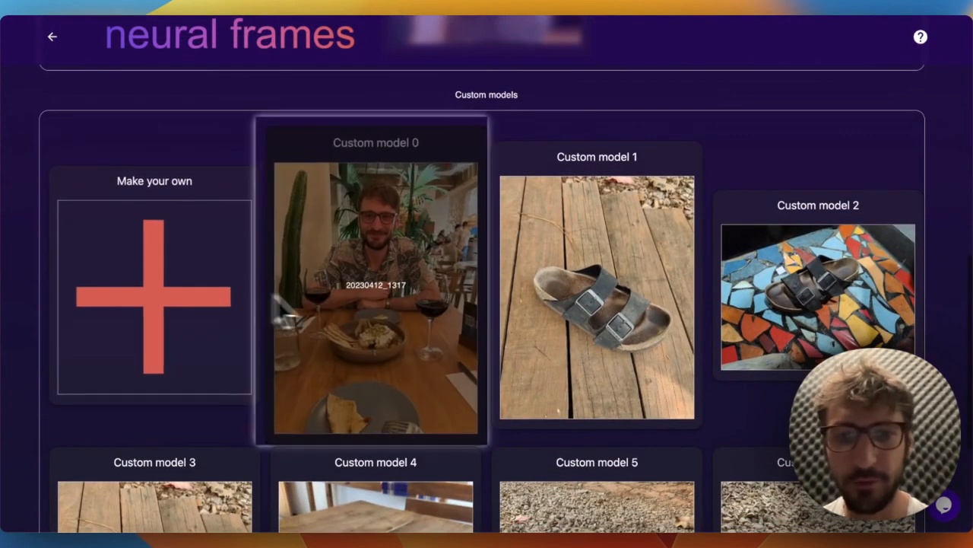
mouse_move(453, 274)
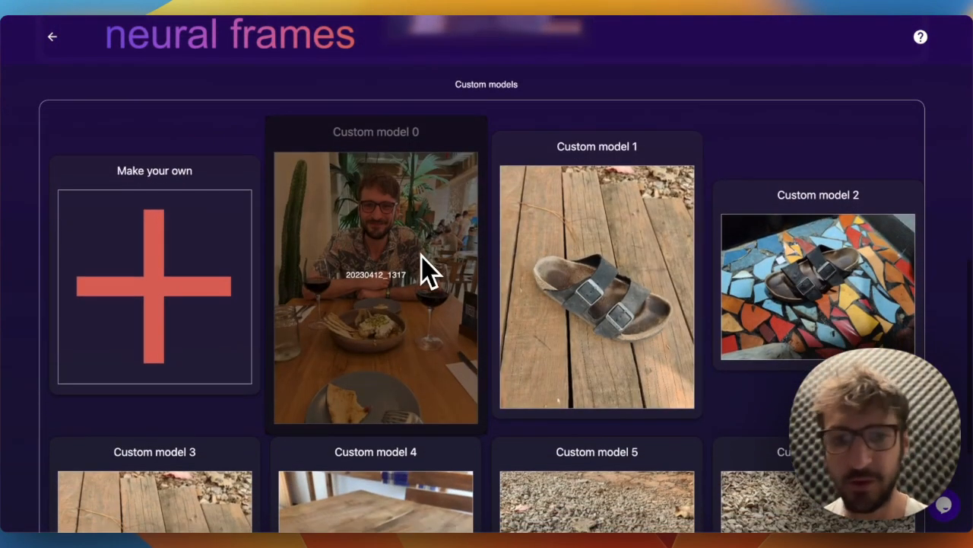
mouse_move(396, 327)
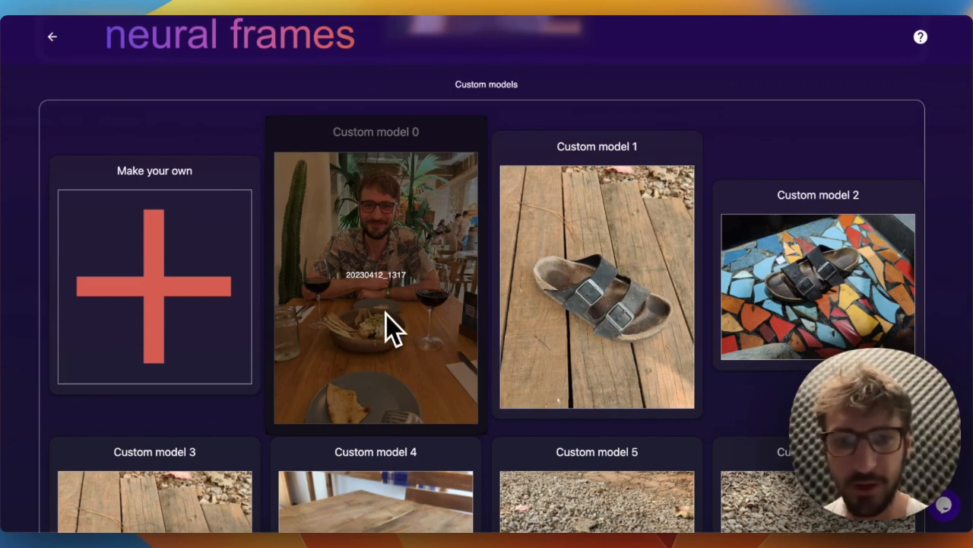
- Choose Custom model 0 with Create New and begin the prompt 'sks perso'
click(155, 287)
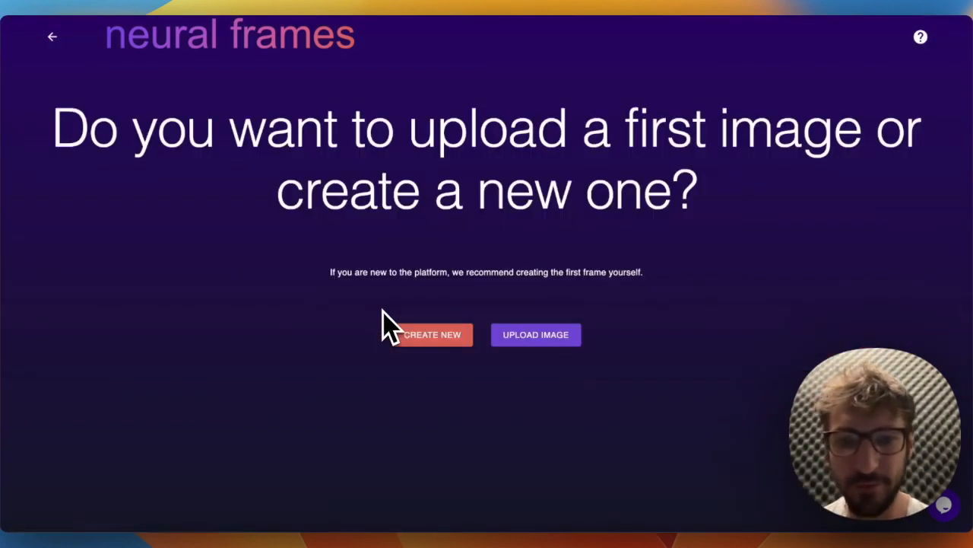
click(433, 335)
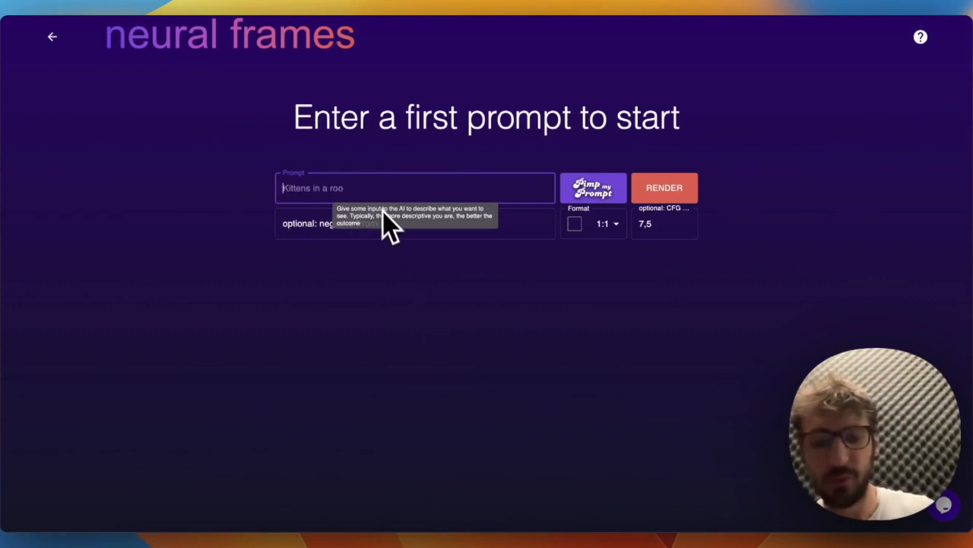
click(593, 188)
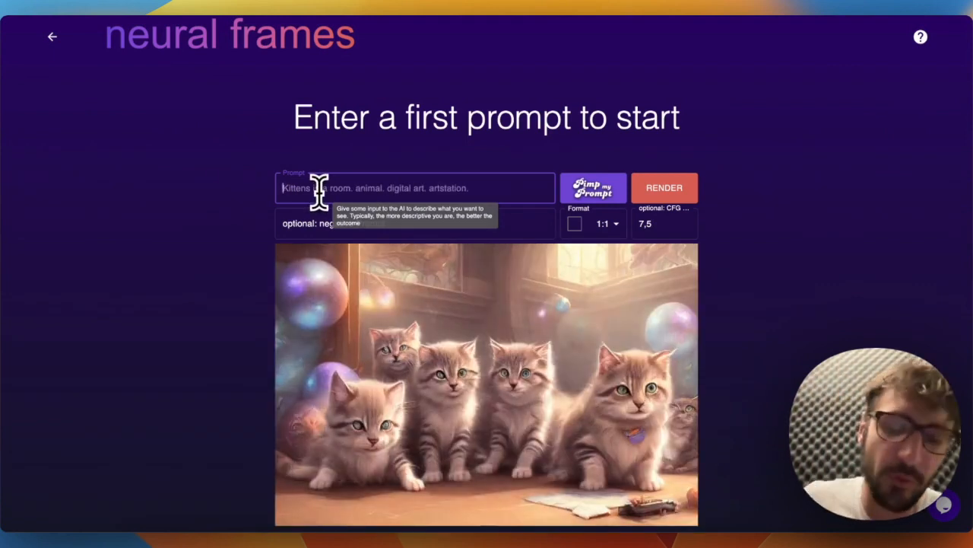
click(593, 188)
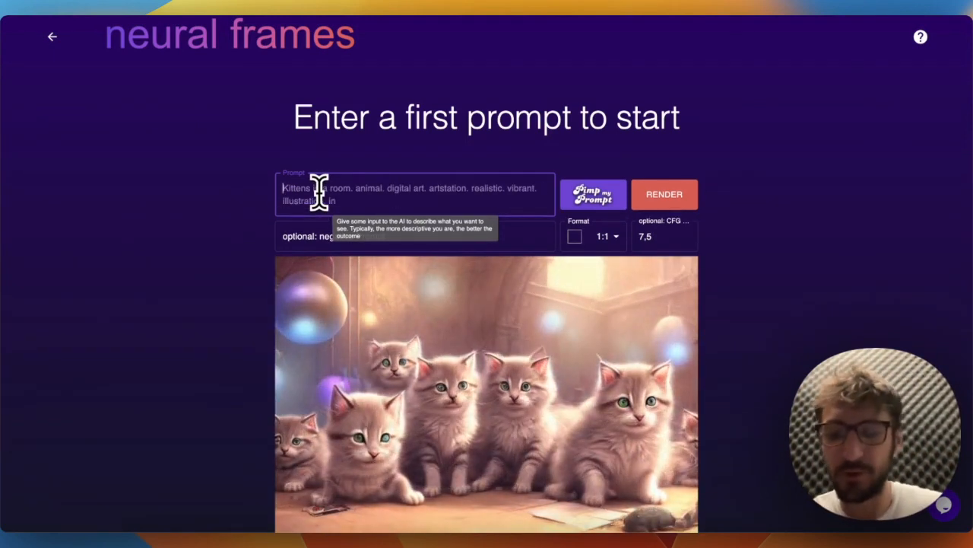
text(sks perso)
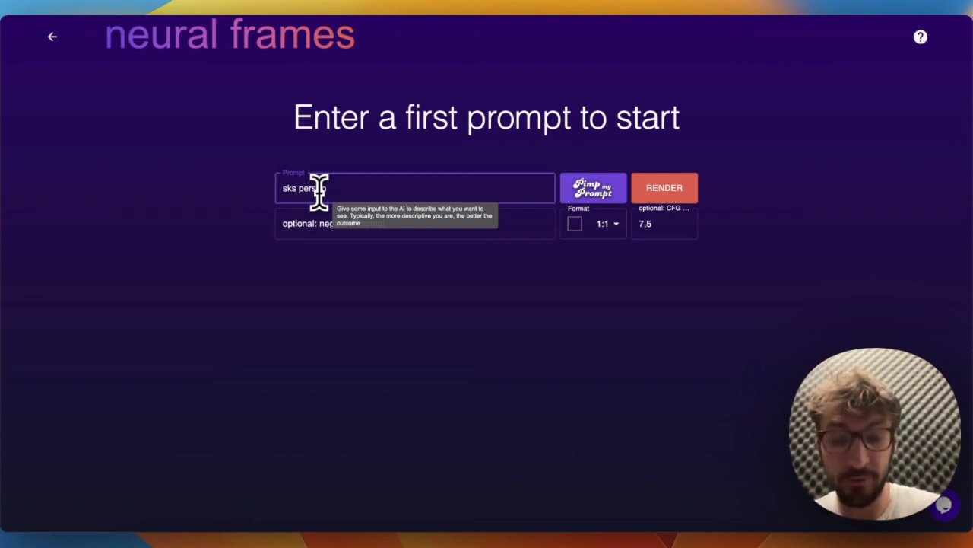
- Complete the prompt 'like a hippie psychedelic symmetry fractals colorful beautiful digital art' and render
text(like a hipp)
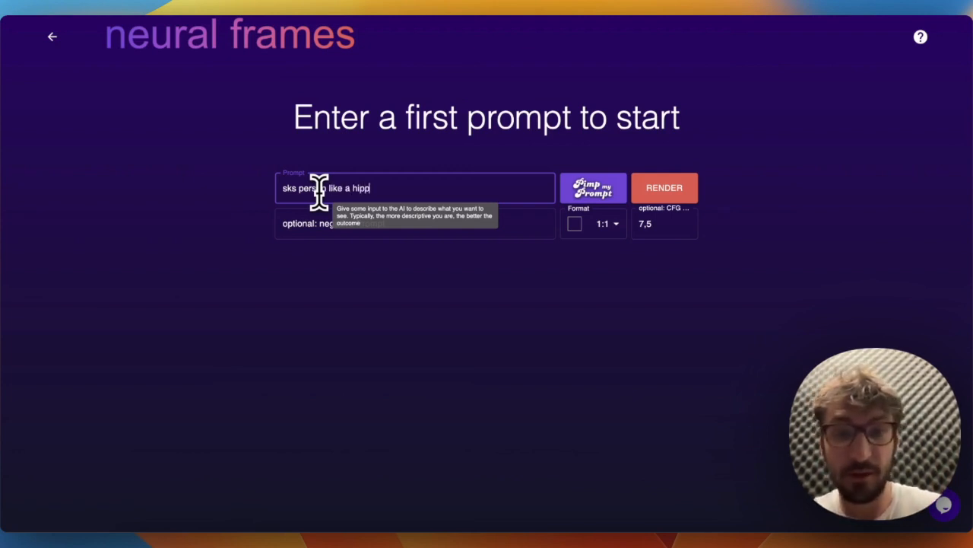
text(ie psychedelic)
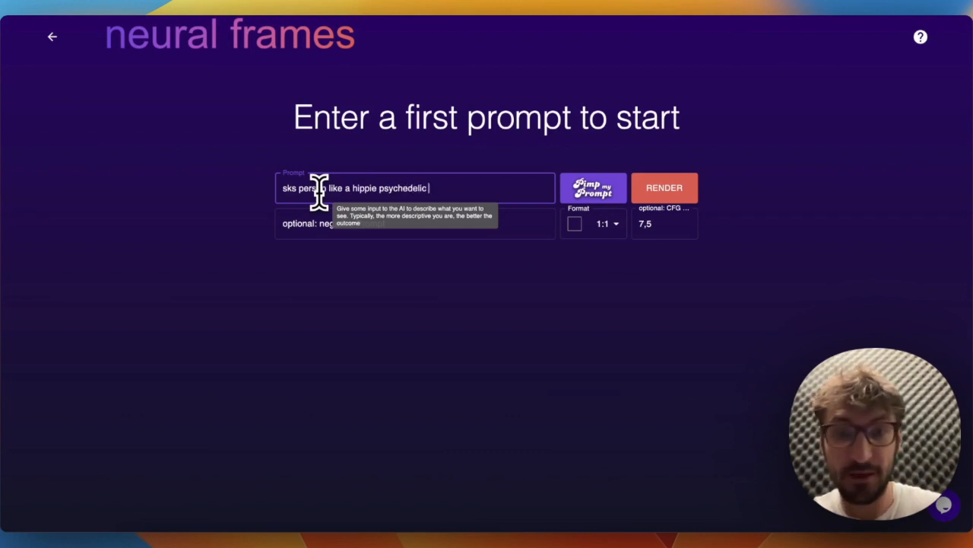
text(symmetry f)
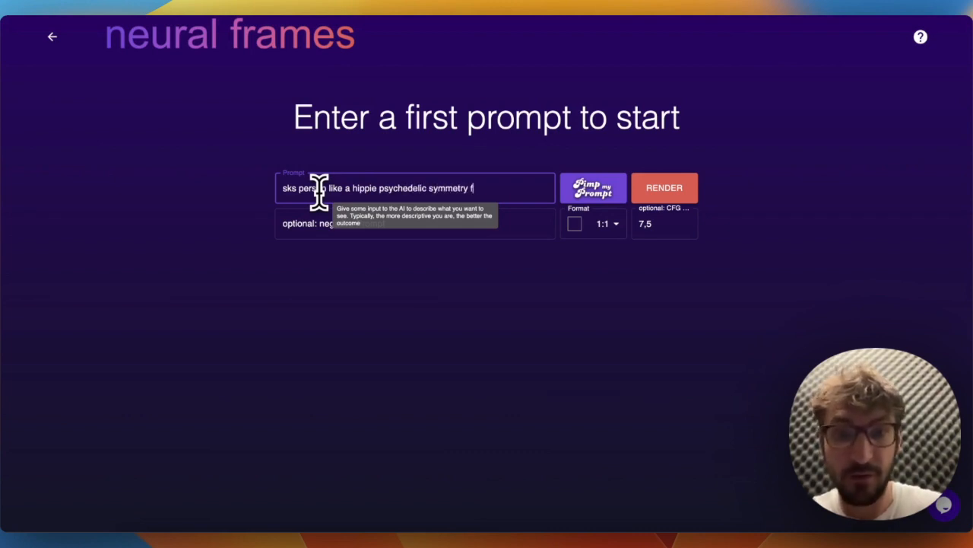
text(fractals colorful)
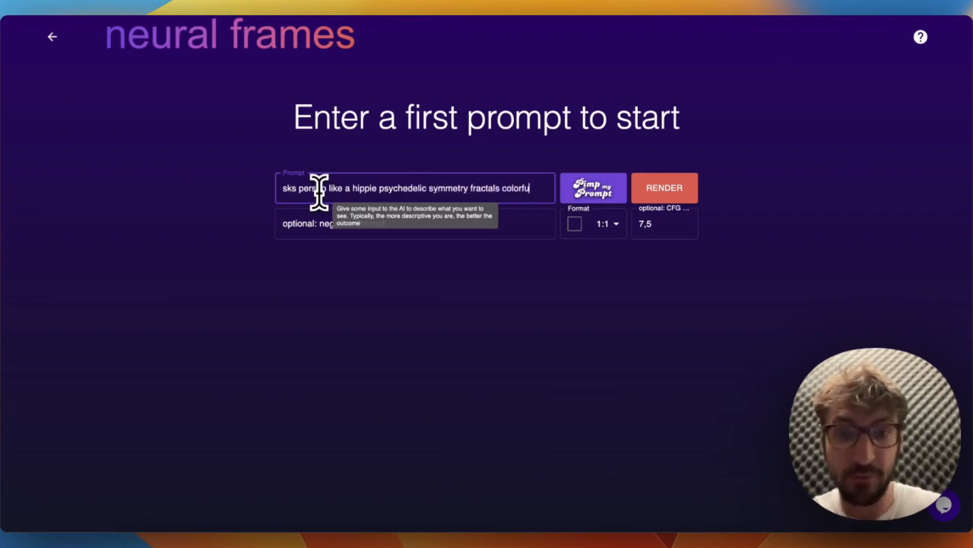
text(beautiful)
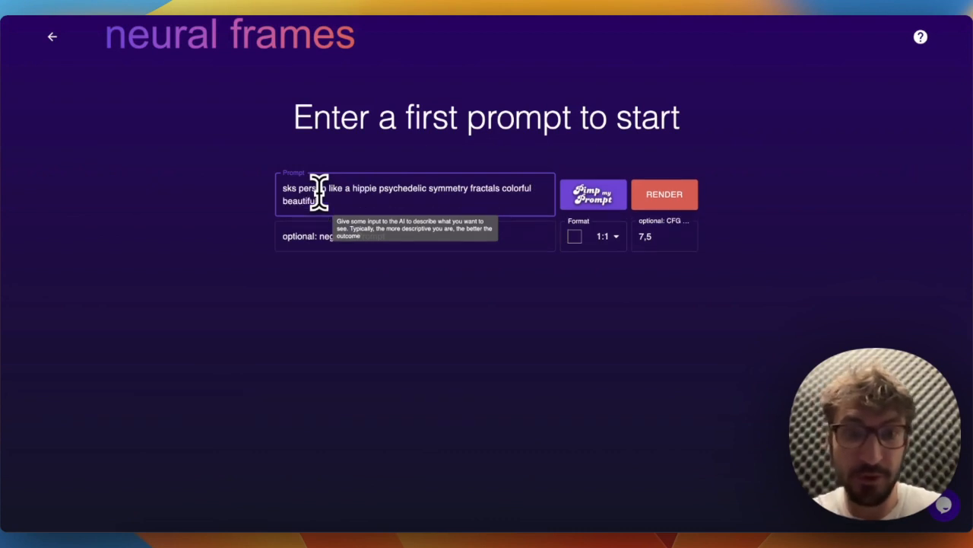
text(digital a)
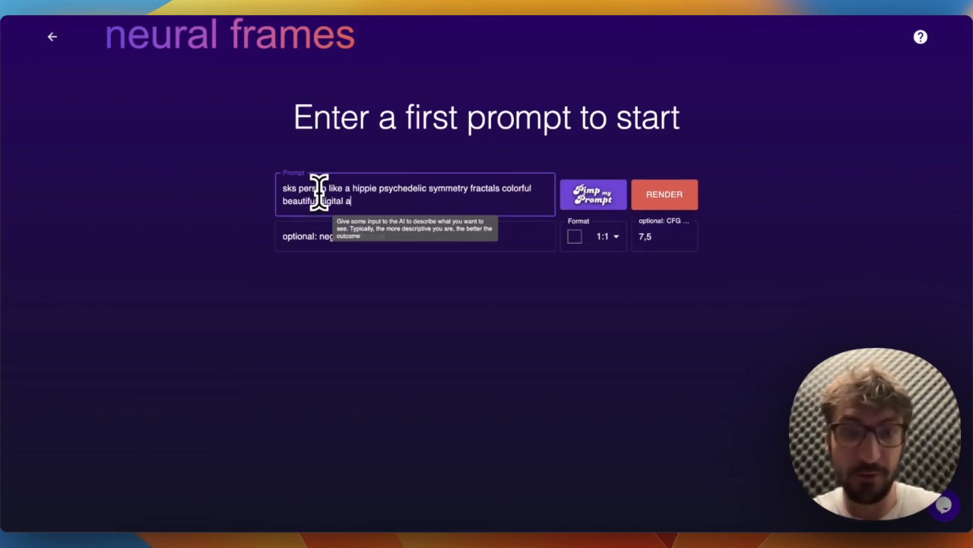
click(664, 194)
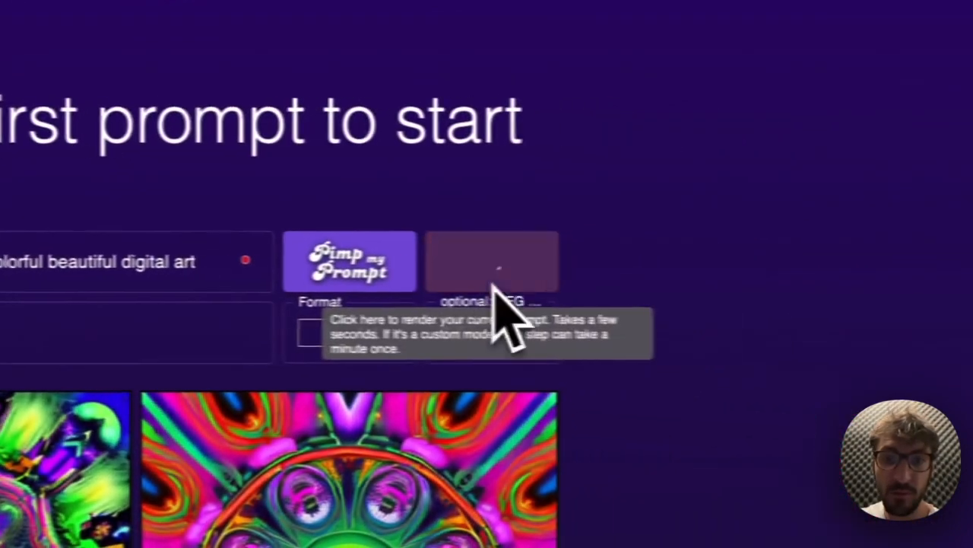
- Render, then make the pink-faced portrait with rainbow background the first frame
click(493, 261)
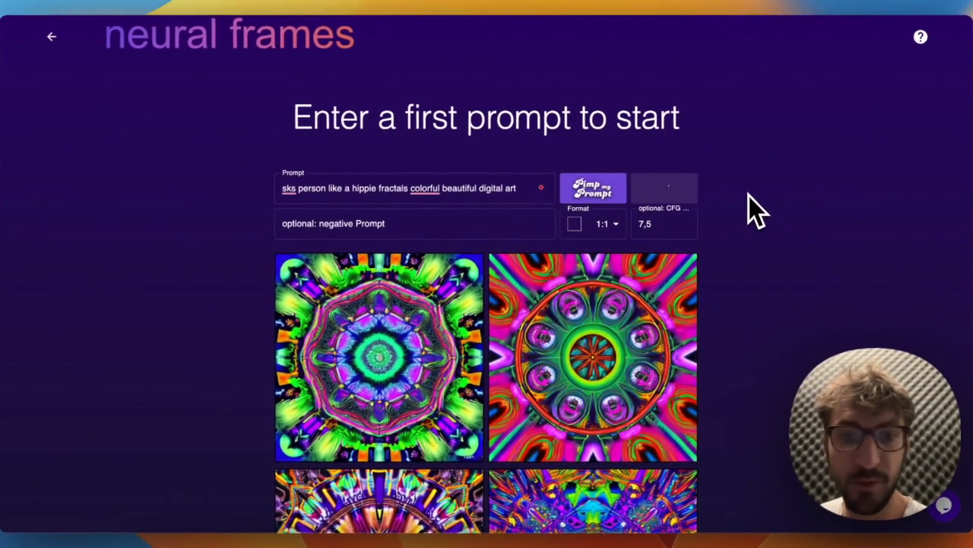
click(664, 188)
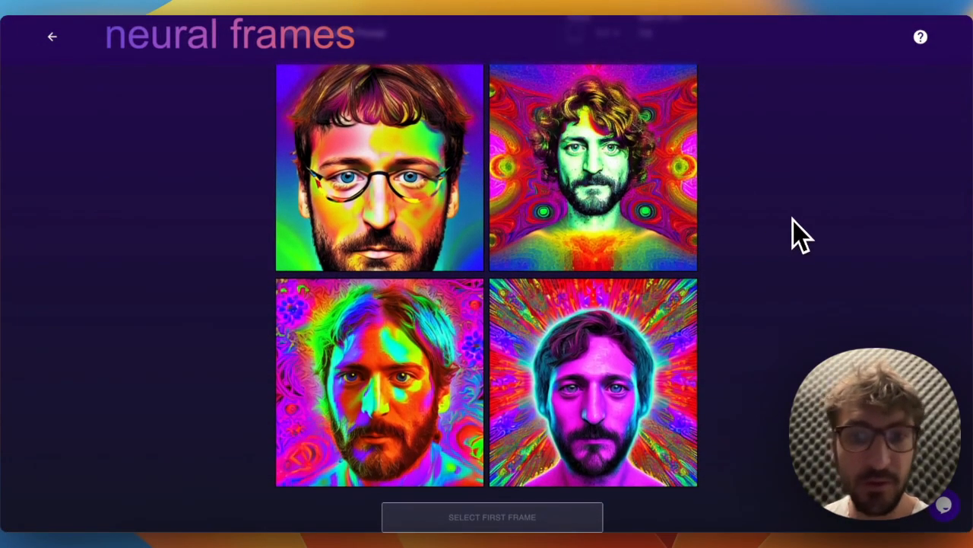
click(594, 380)
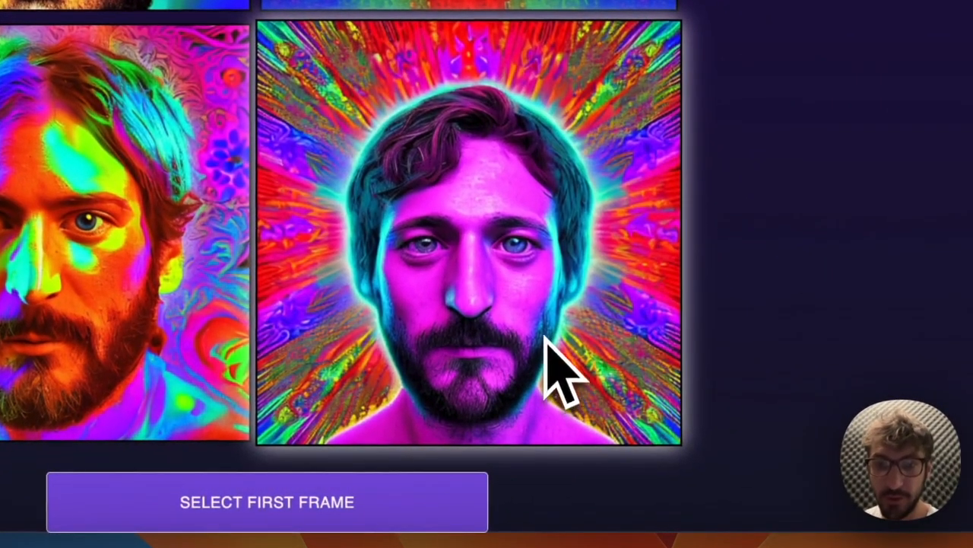
click(267, 501)
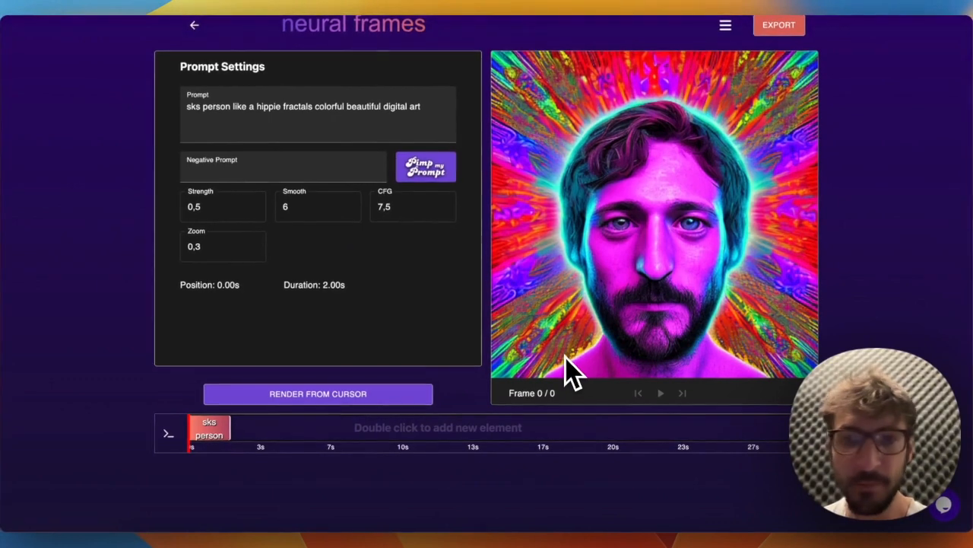
mouse_move(487, 373)
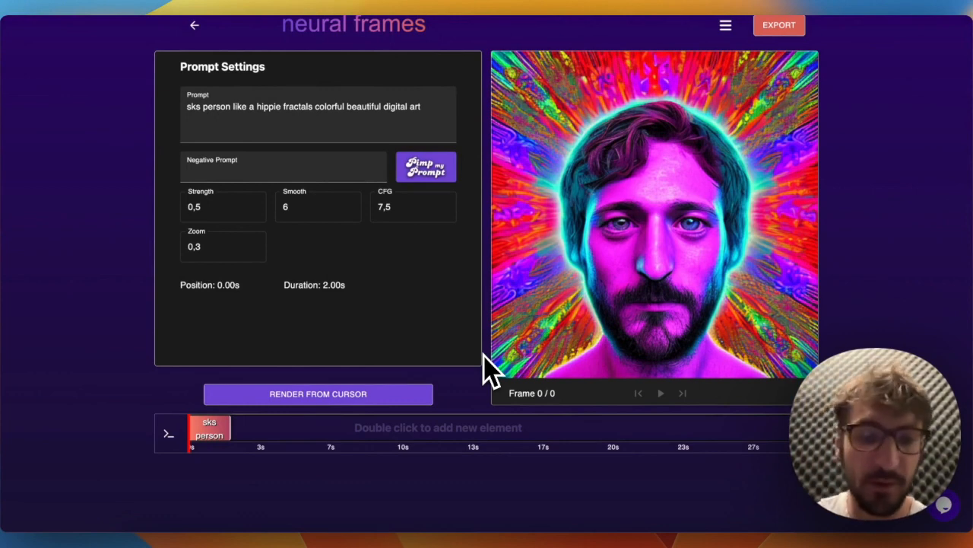
mouse_move(217, 476)
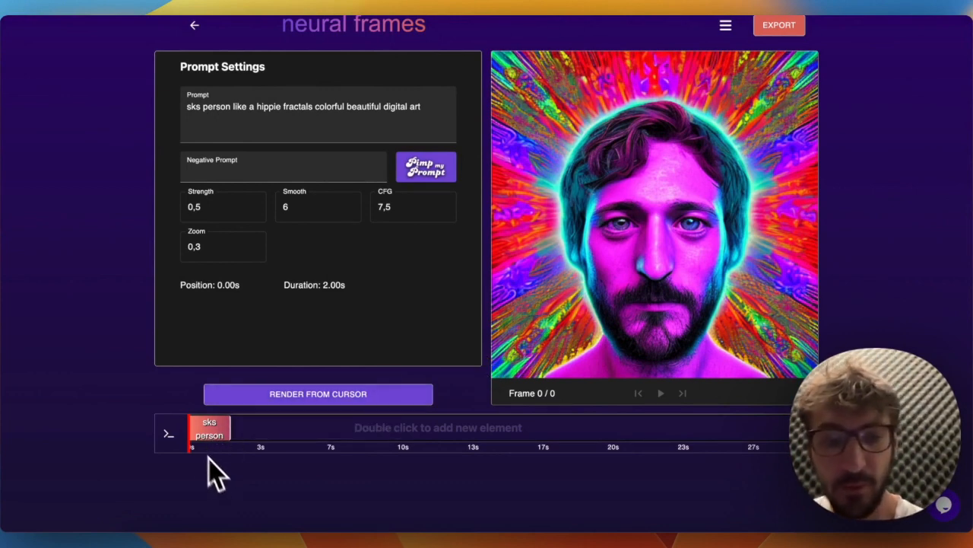
mouse_move(225, 456)
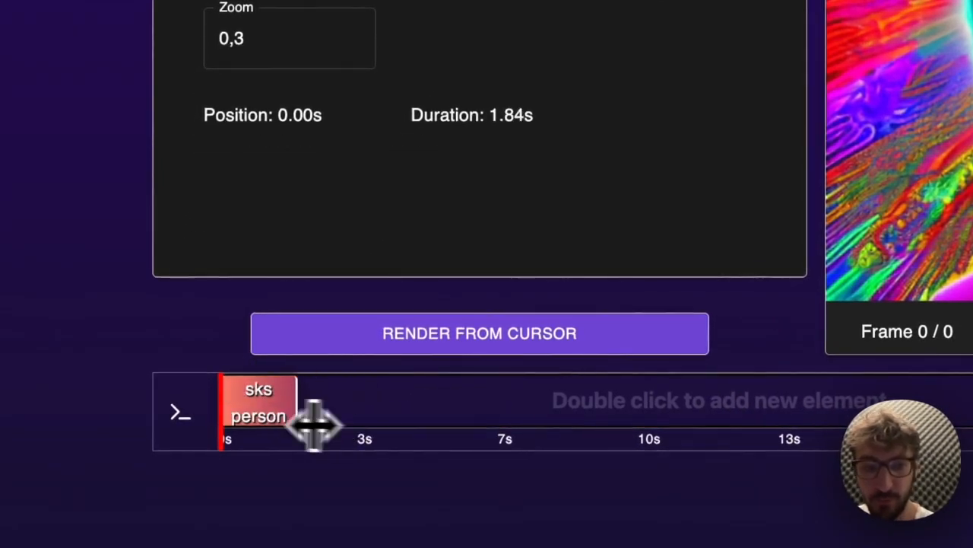
- Resize the first prompt clip to about 1.92 seconds and add a new prompt element
drag(312, 411, 343, 410)
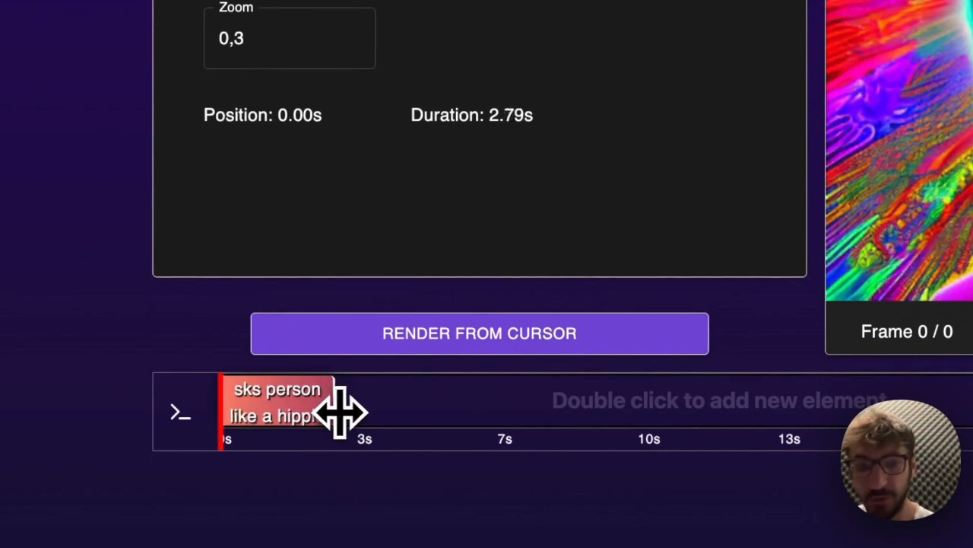
double_click(276, 403)
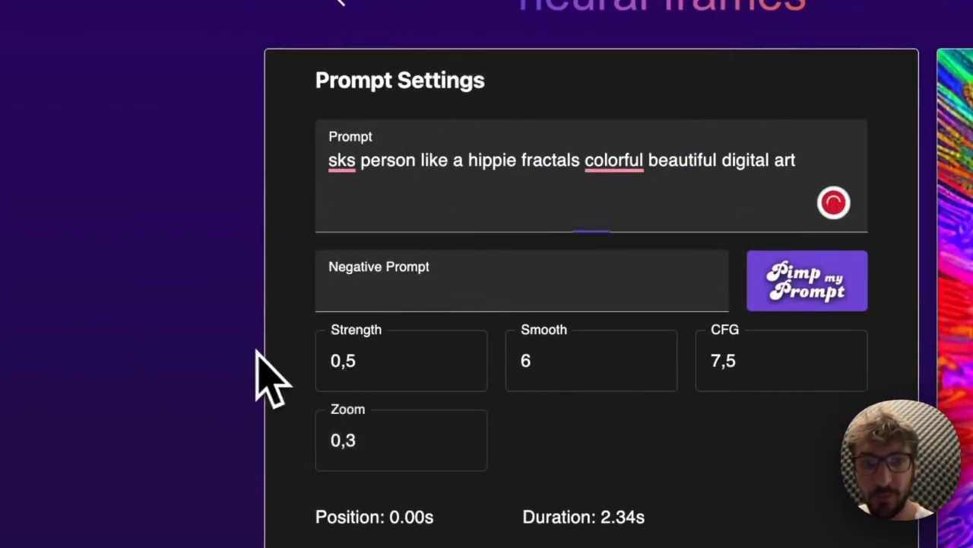
scroll(down, 3)
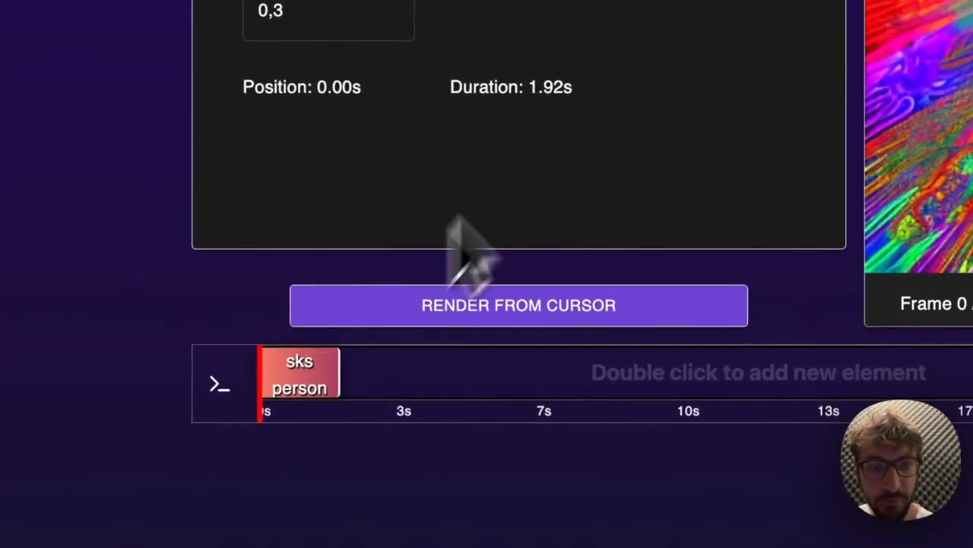
mouse_move(404, 361)
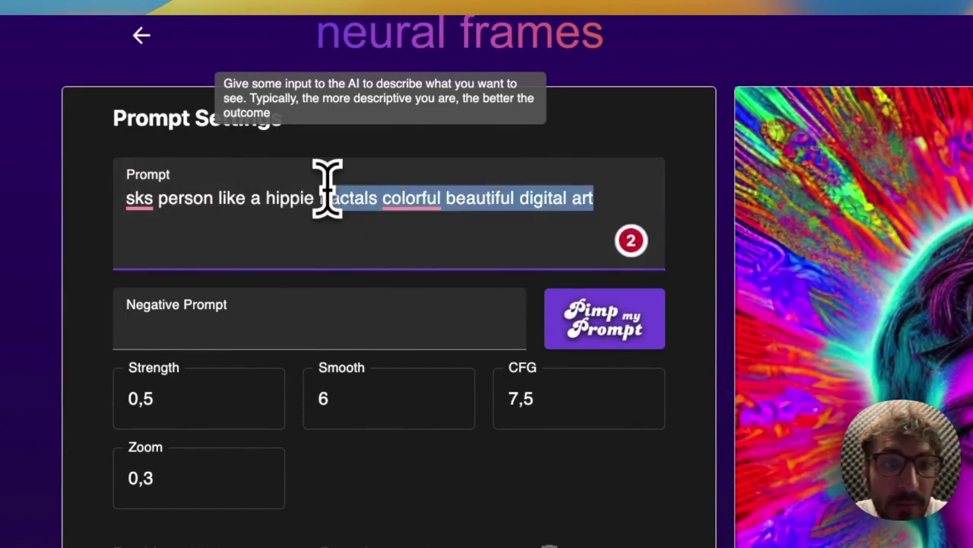
mouse_move(711, 388)
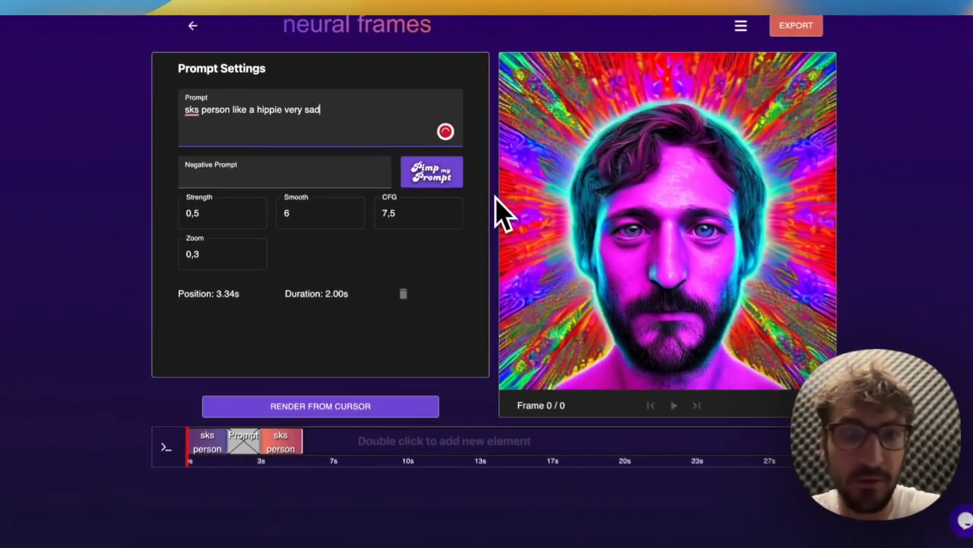
- Add 'crying', 'colorful, trippy' and 'digital art' to the second prompt at 3.34s
text(, crying, tears,)
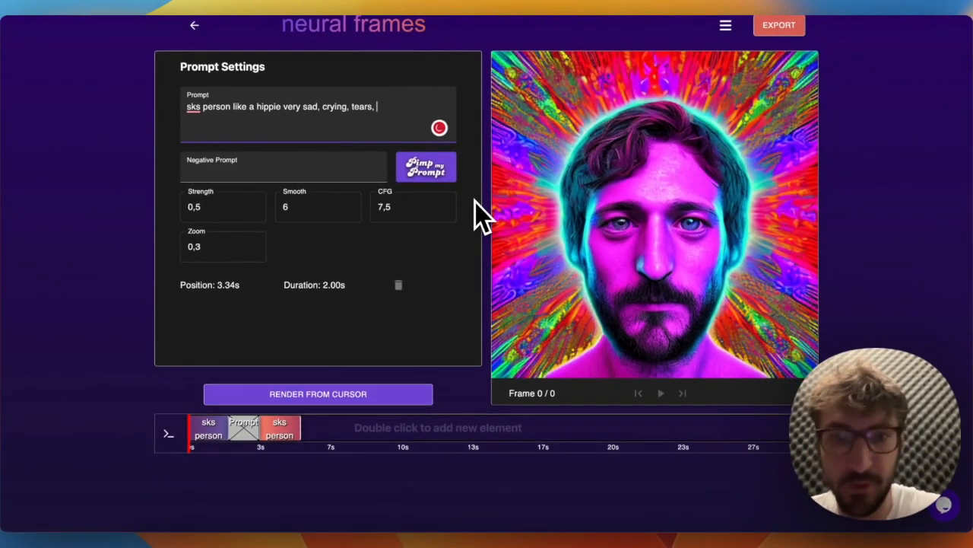
text(colorful, trippy)
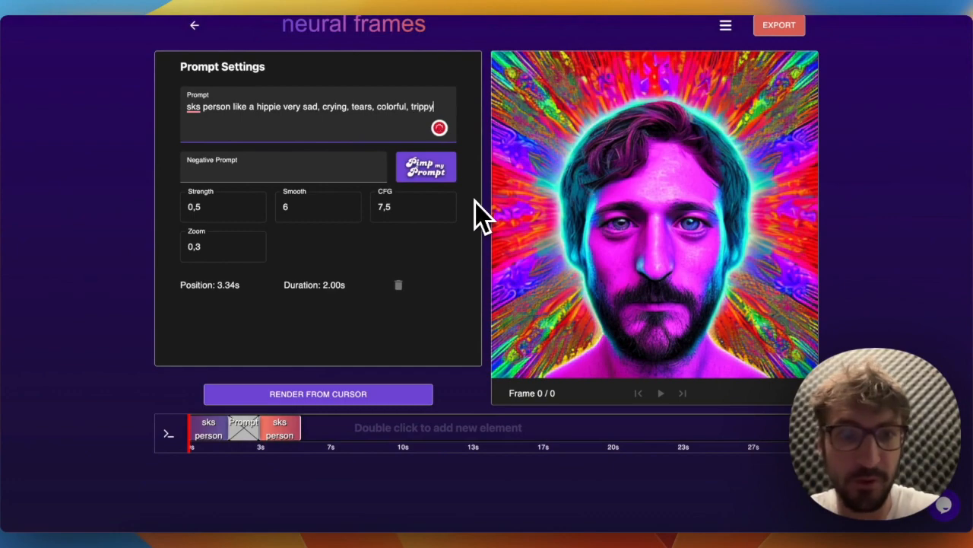
text(, digital art)
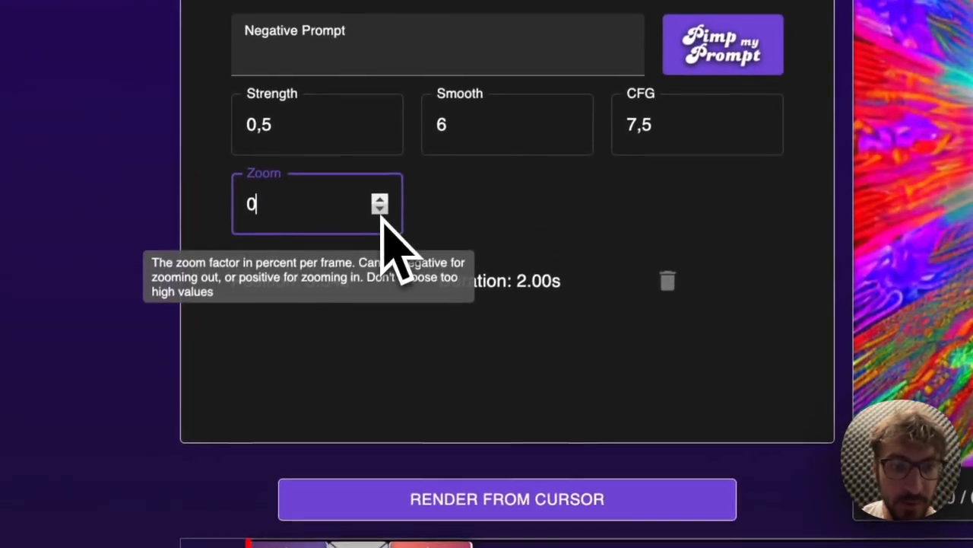
mouse_move(315, 134)
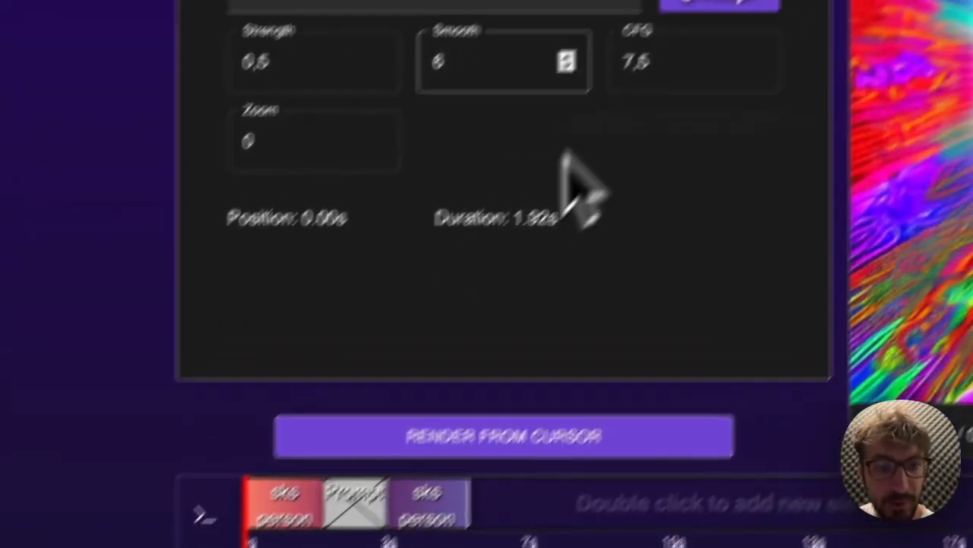
- Scroll the prompt settings and adjust Zoom to 0 and Smooth to 8
scroll(down, 3)
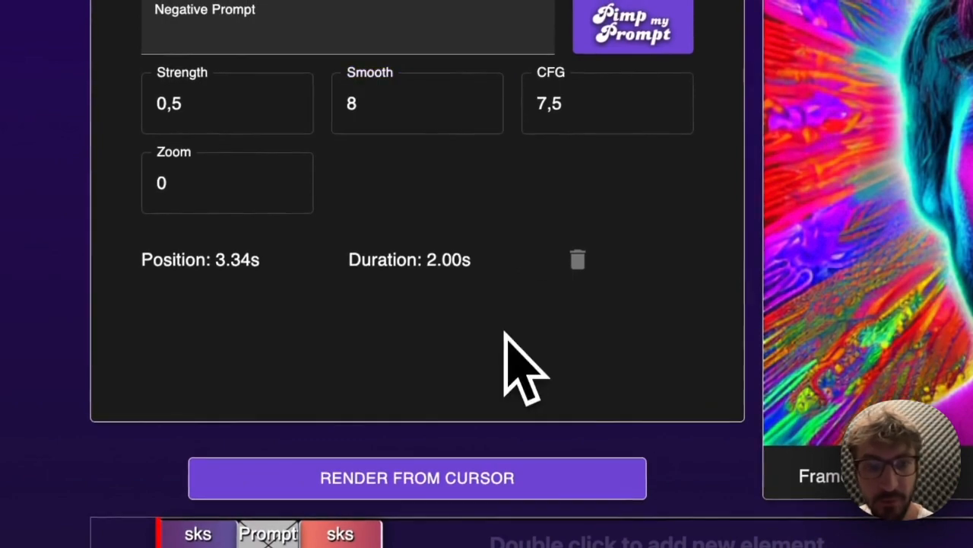
click(416, 478)
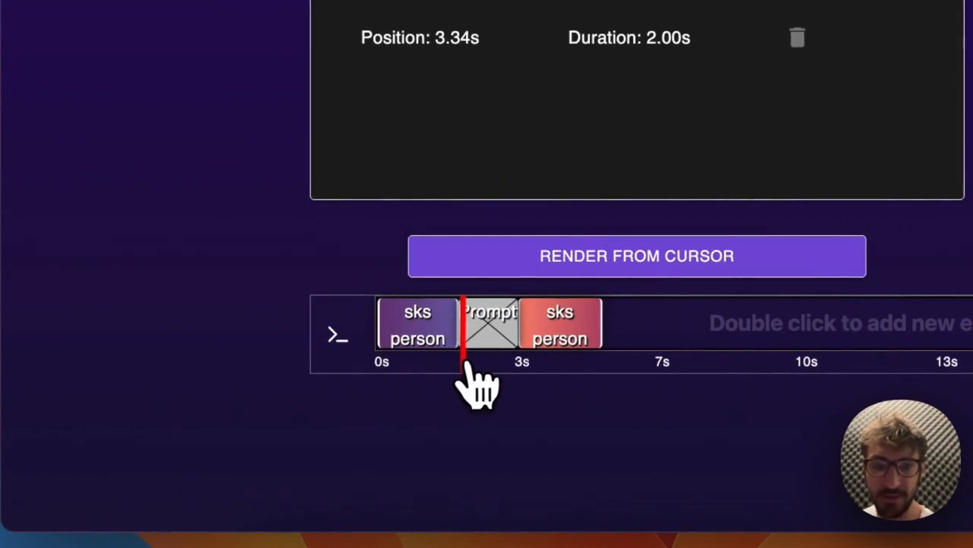
- Select the later prompt and start replacing its 'very sad, crying, tears' wording
click(491, 324)
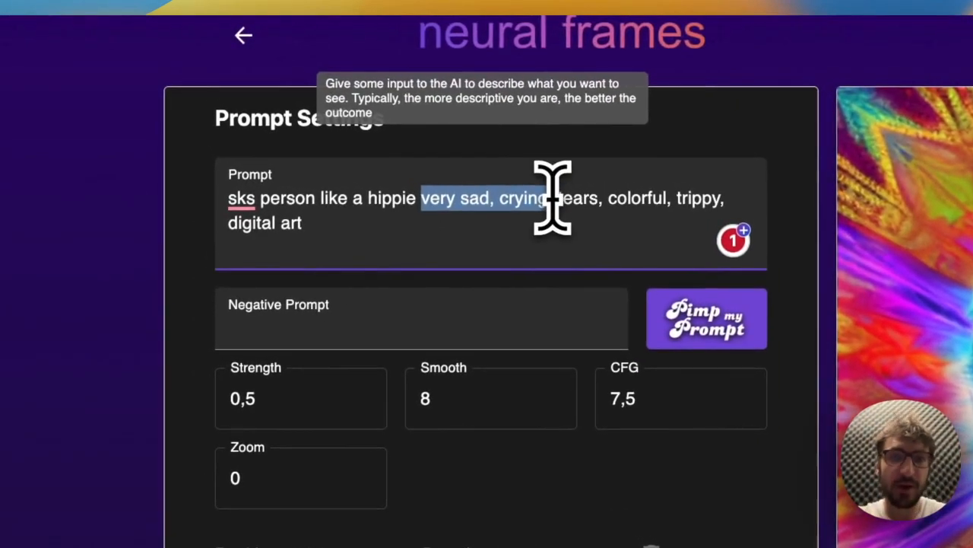
text(tear)
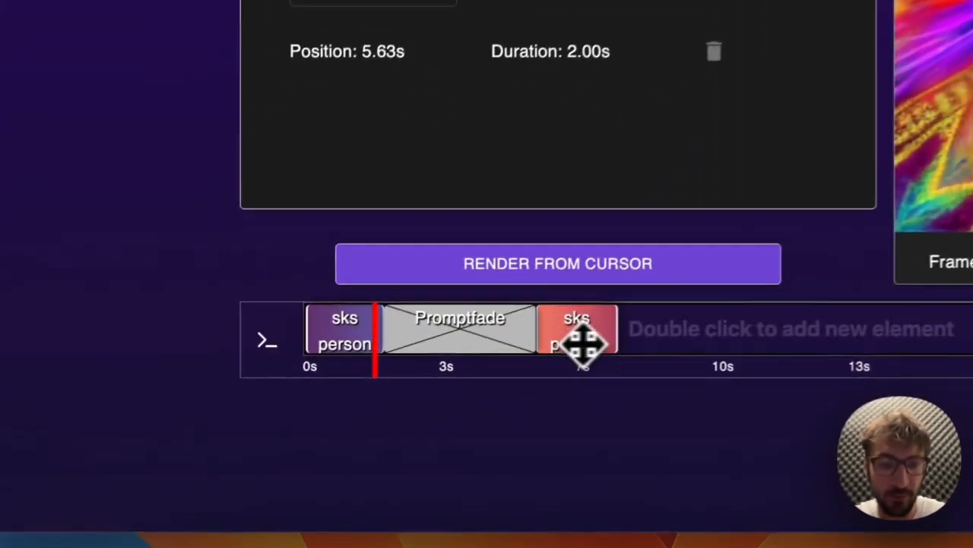
- Drag the later prompt clip earlier to start at 3.74s, lasting 2.42s
drag(578, 338, 494, 335)
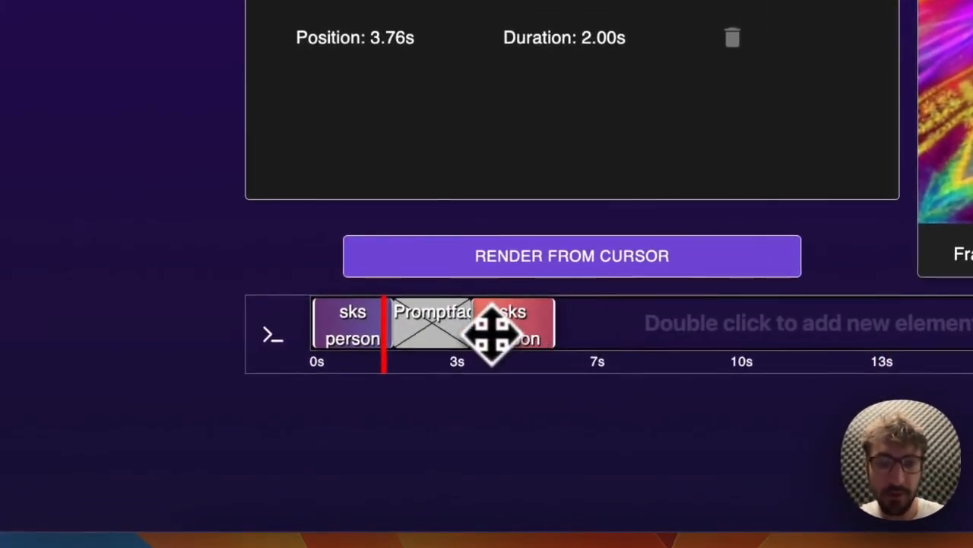
drag(495, 334, 395, 358)
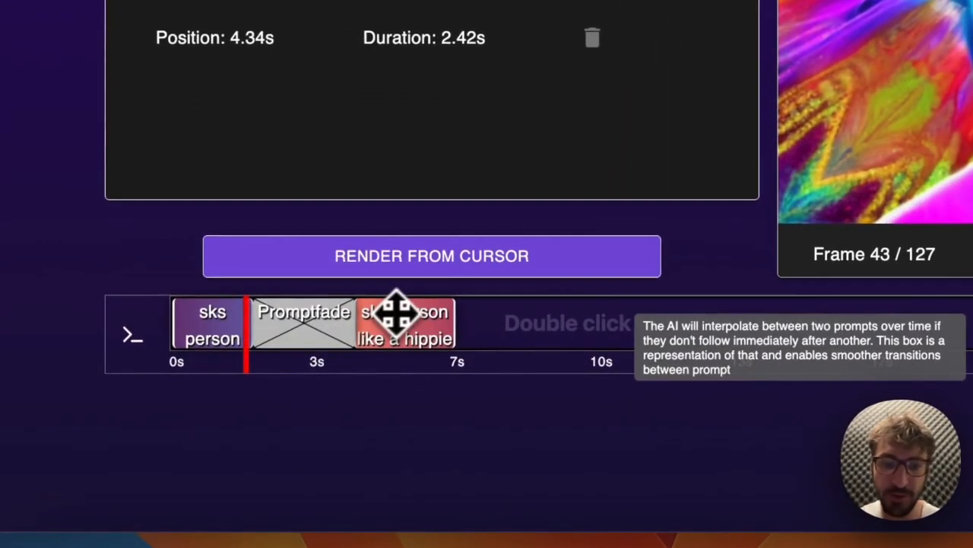
drag(403, 319, 380, 319)
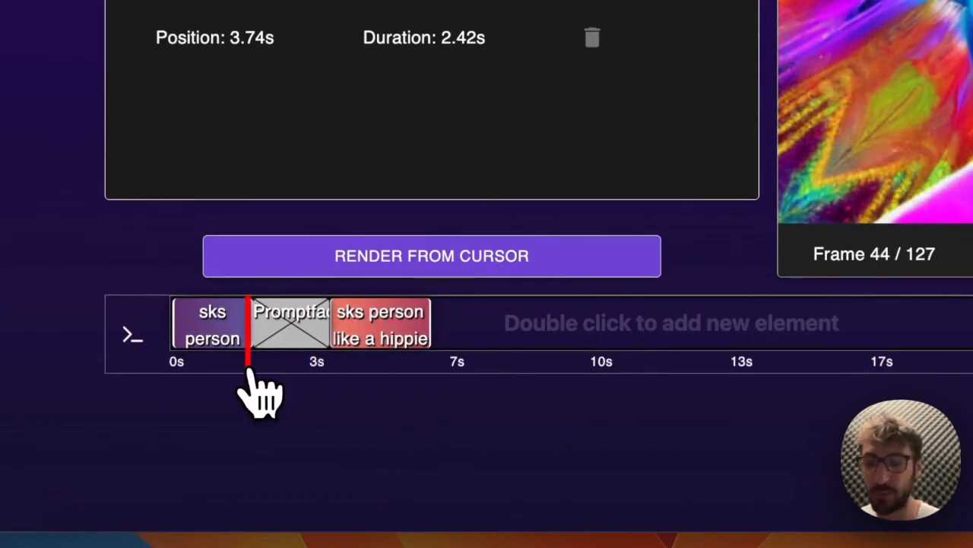
mouse_move(388, 285)
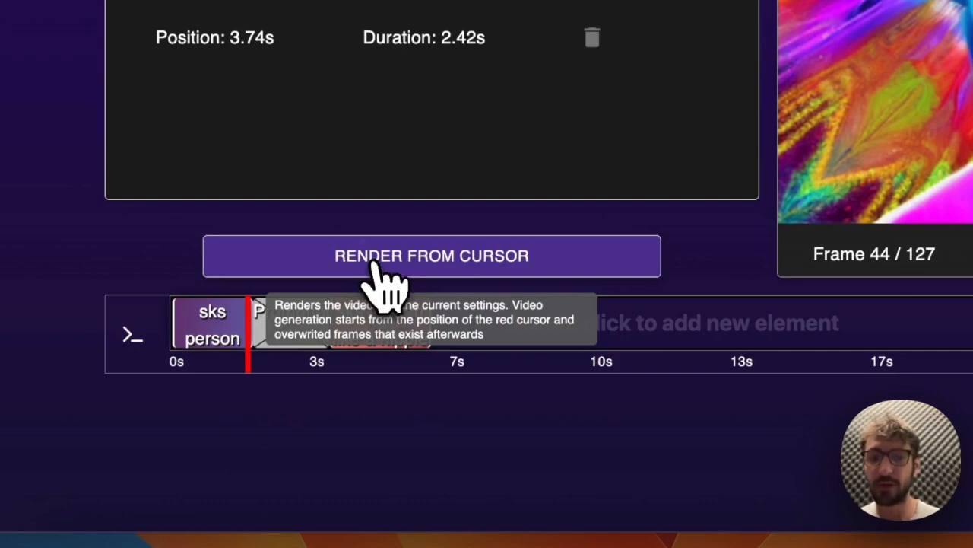
- Render all 151 frames from the cursor, then rewind and play the preview
click(431, 256)
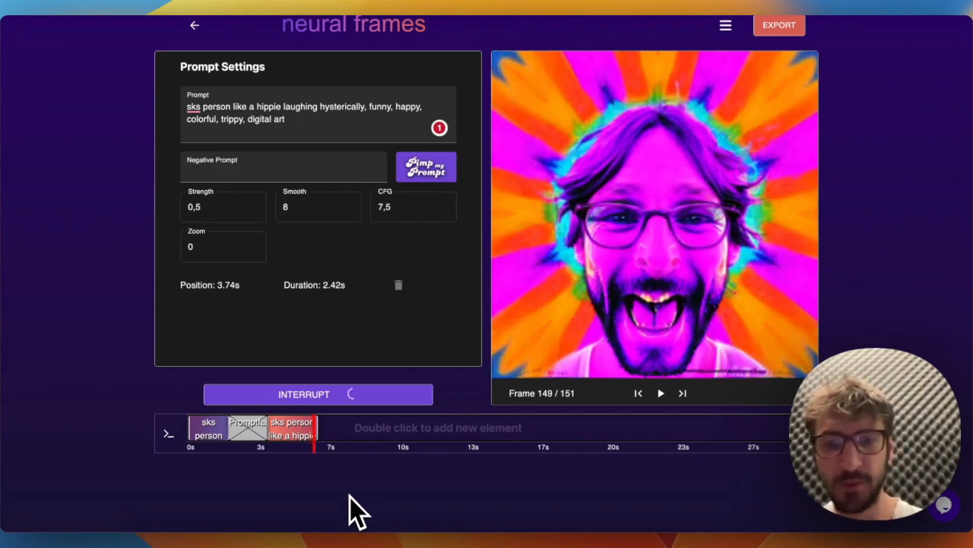
click(638, 392)
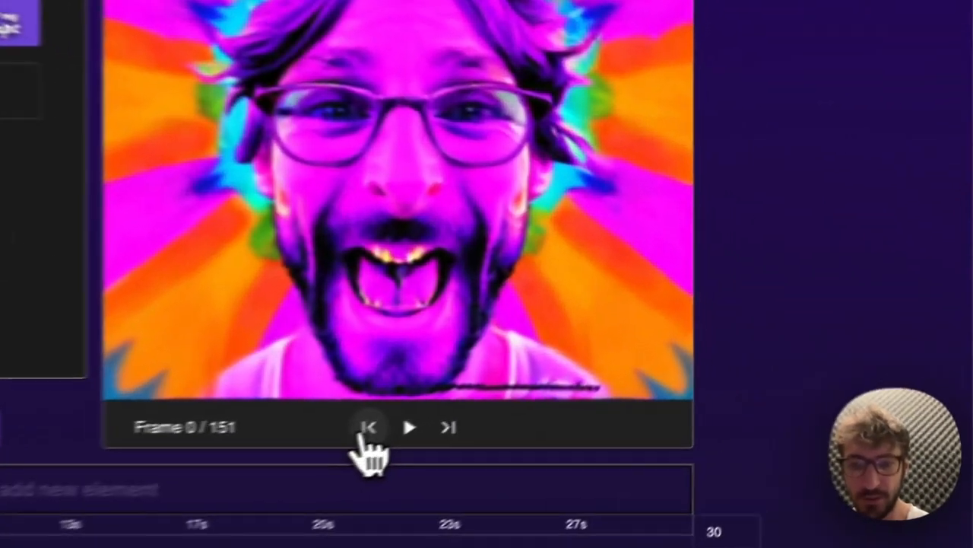
click(409, 427)
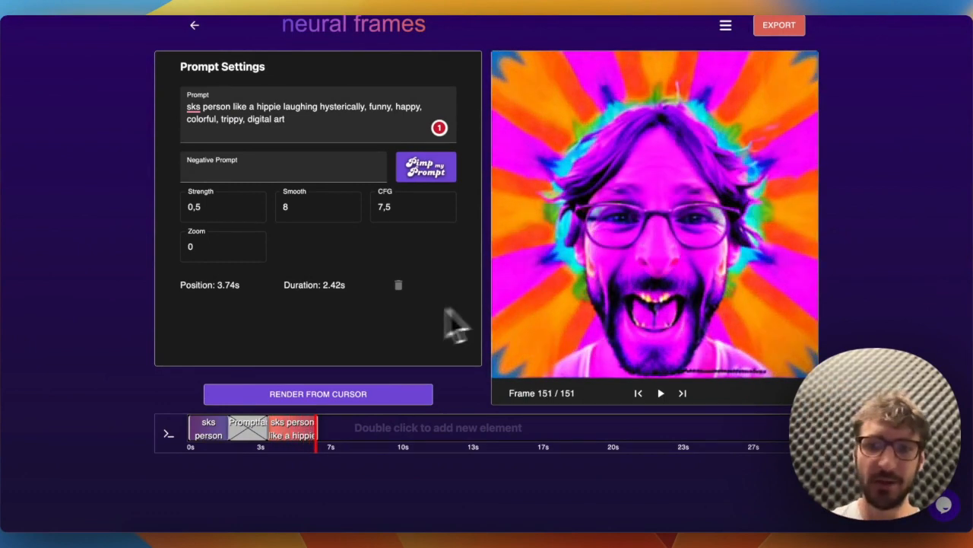
mouse_move(316, 460)
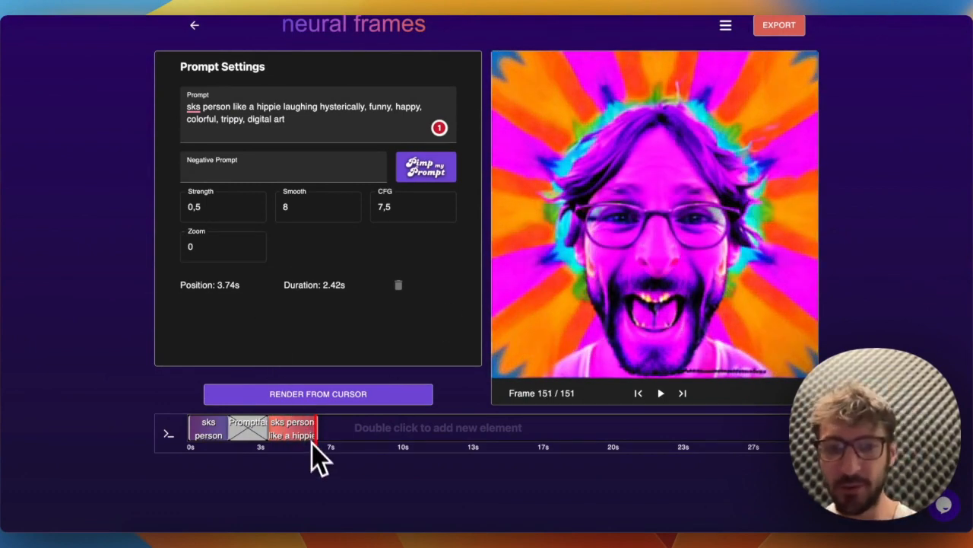
mouse_move(288, 386)
text(low res)
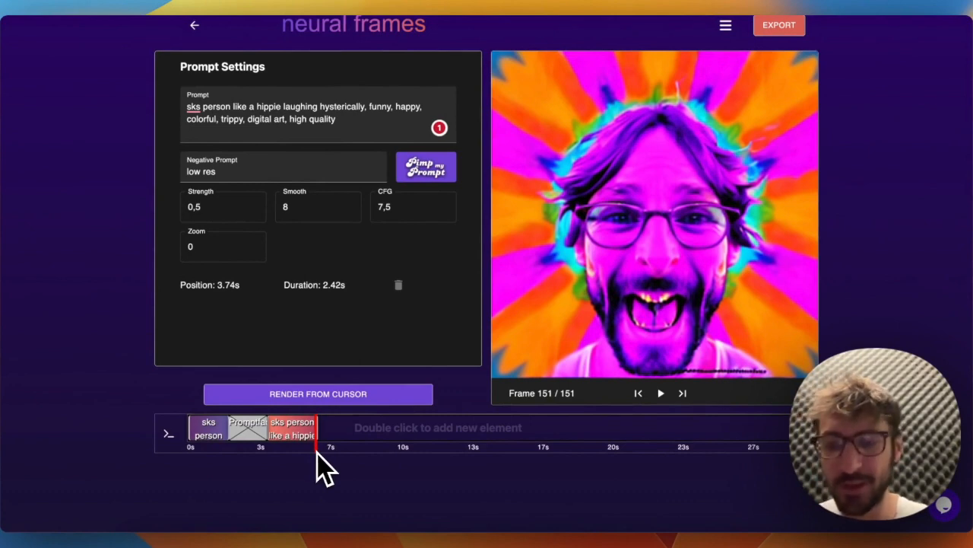
mouse_move(425, 171)
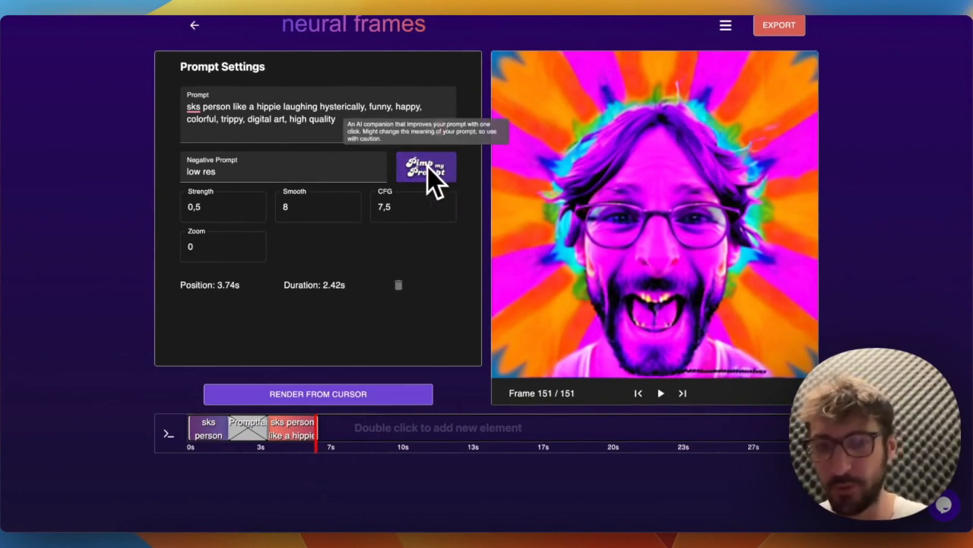
mouse_move(448, 186)
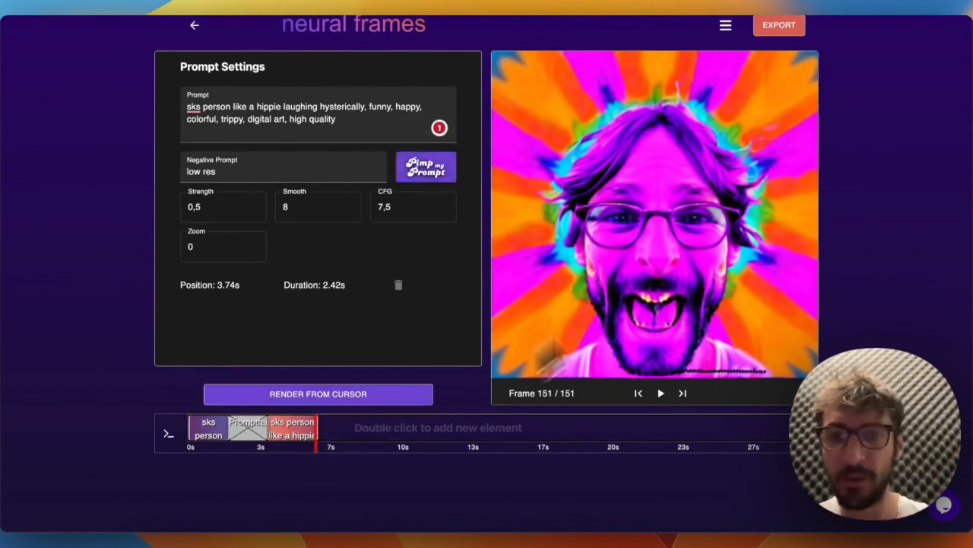
- Export the hippie clip under the title 'nico hippie'
click(778, 24)
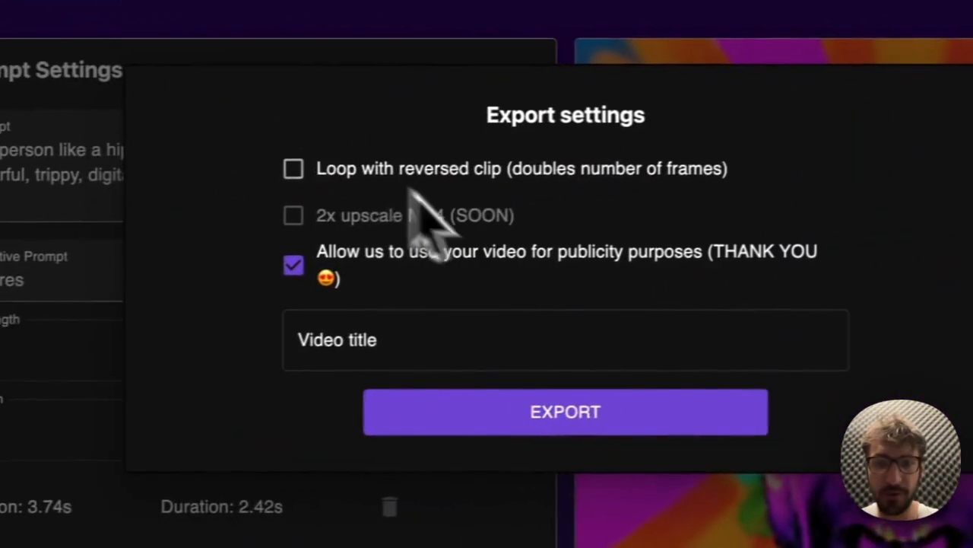
text(nico hipp)
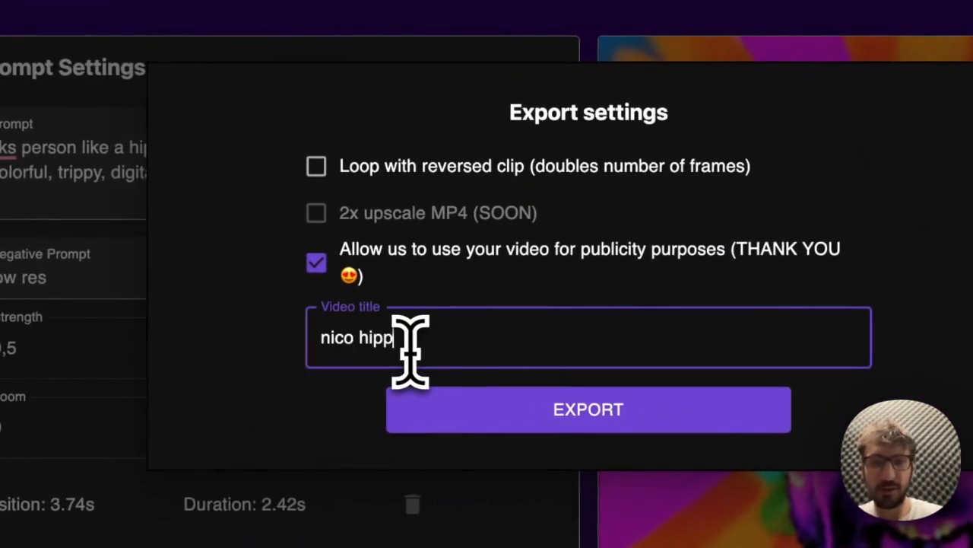
click(588, 409)
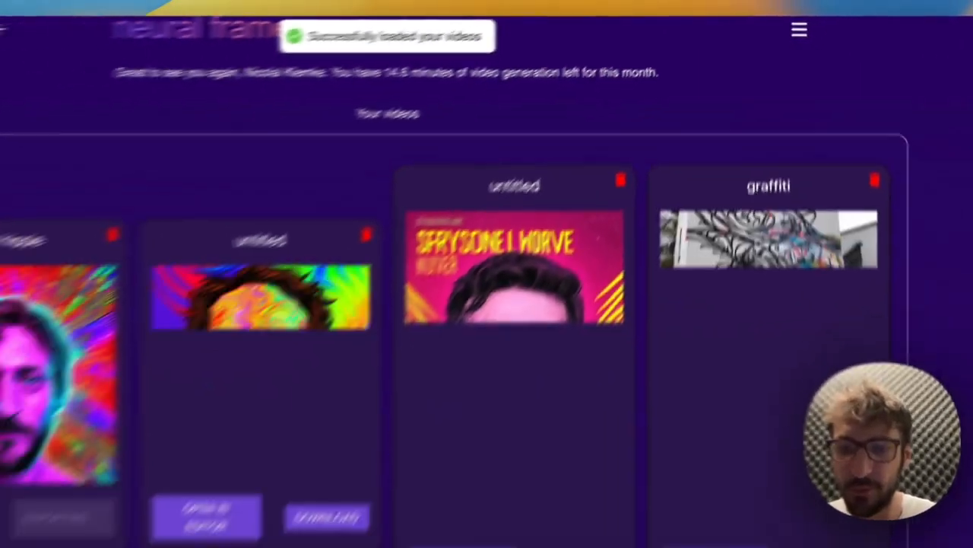